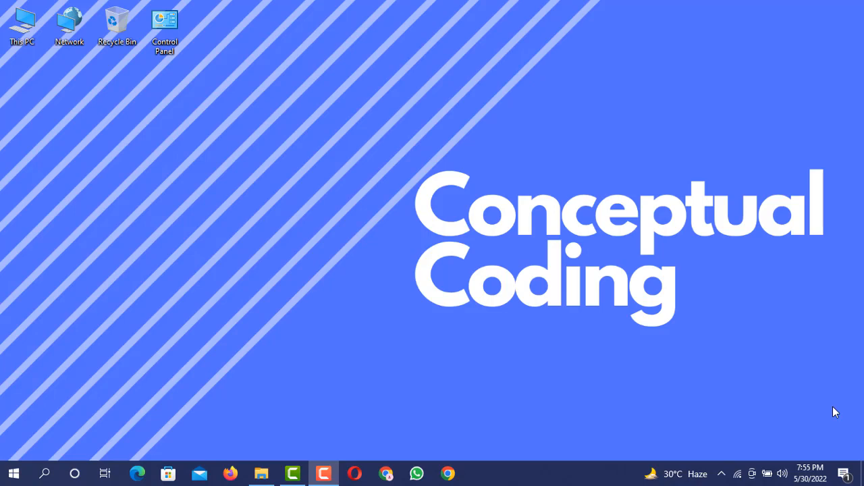
{"action": "mouse_move", "coordinate": [76, 459]}
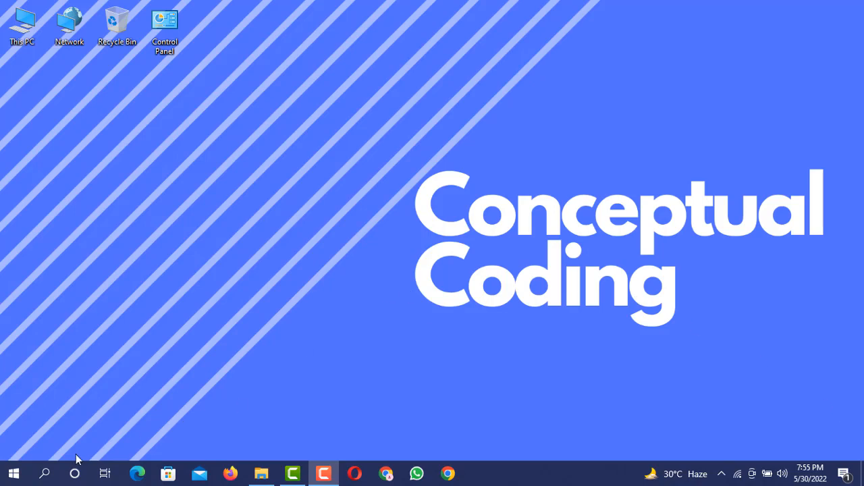
Search the Start menu for 'dev' and launch Dev-C++.
{"action": "left_click", "coordinate": [10, 472]}
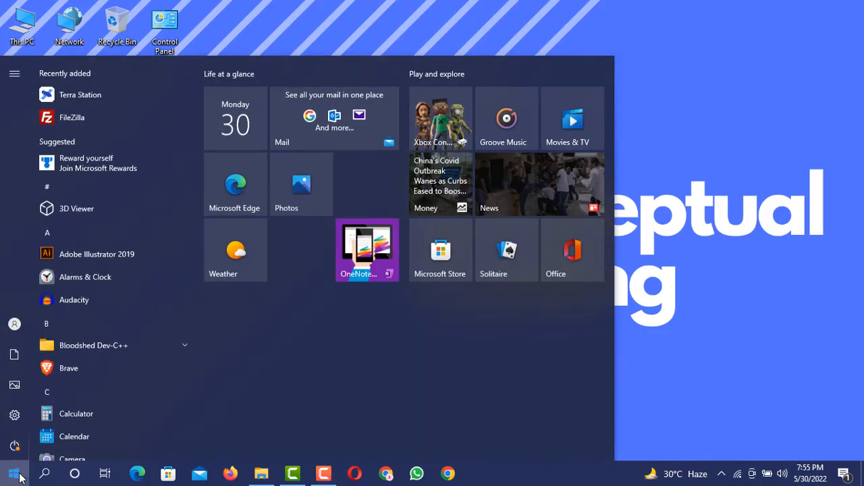
{"action": "type", "text": "dev"}
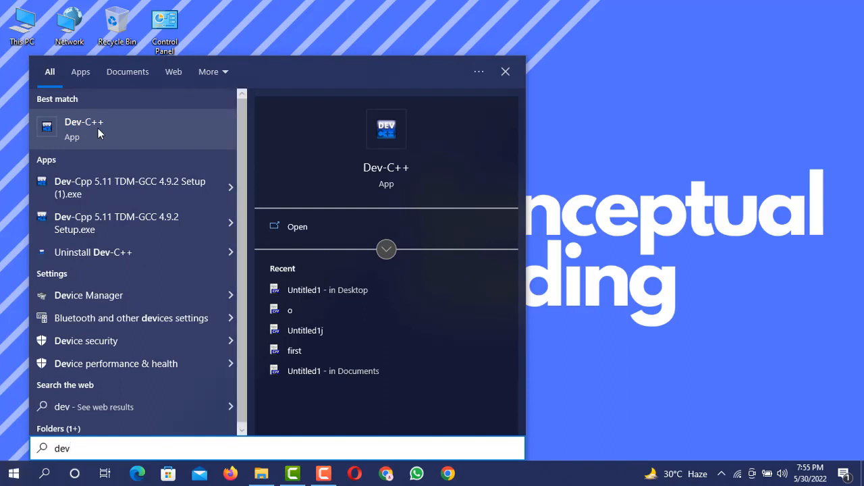
{"action": "left_click", "coordinate": [84, 128]}
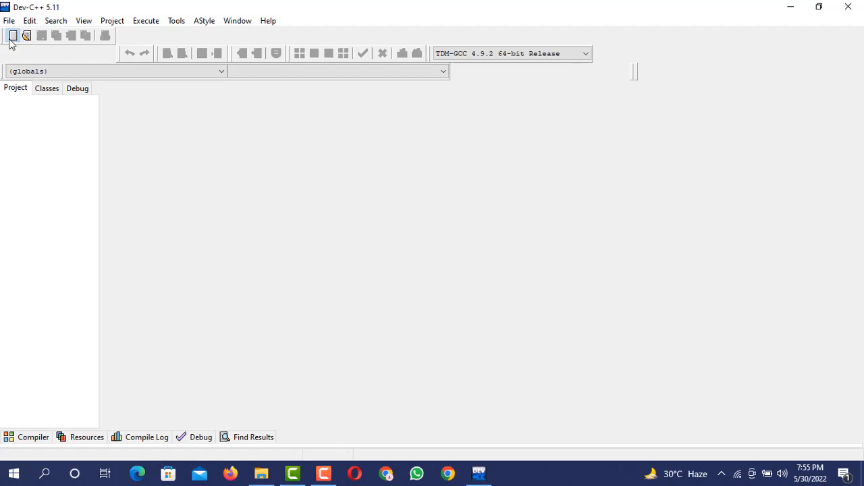
Create a new source file and include <iostream> and <conio.h>.
{"action": "left_click", "coordinate": [14, 35]}
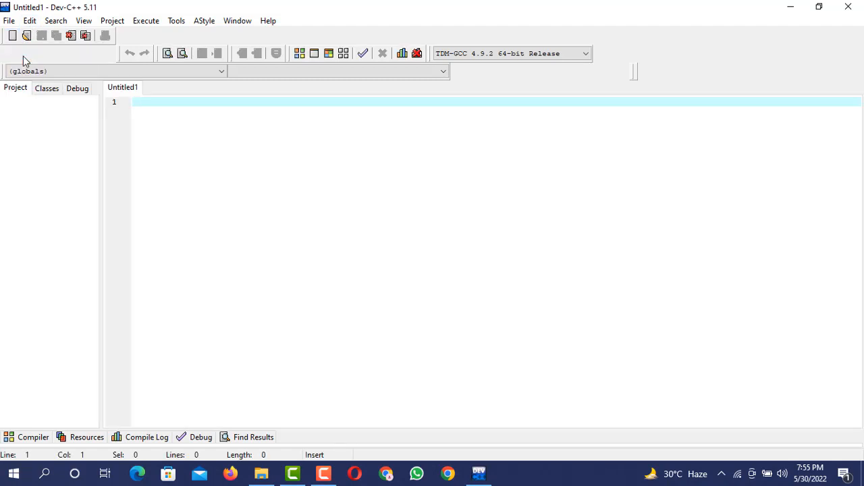
{"action": "type", "text": "#incl"}
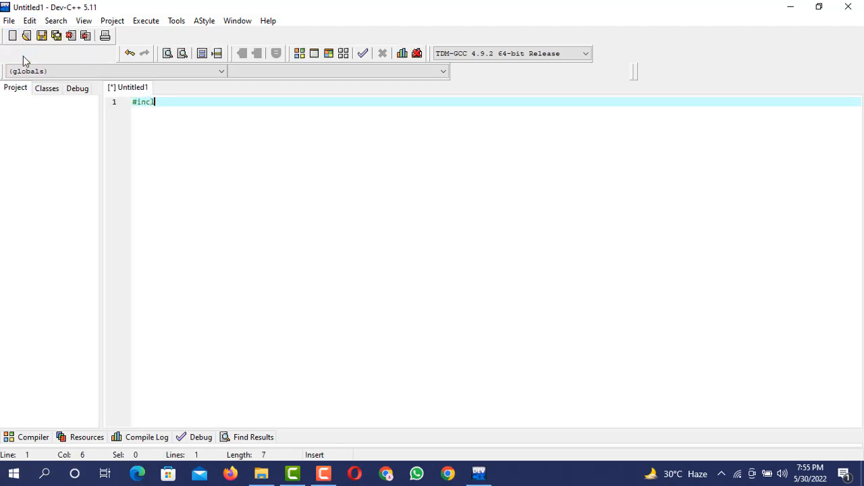
{"action": "type", "text": "ude<io>"}
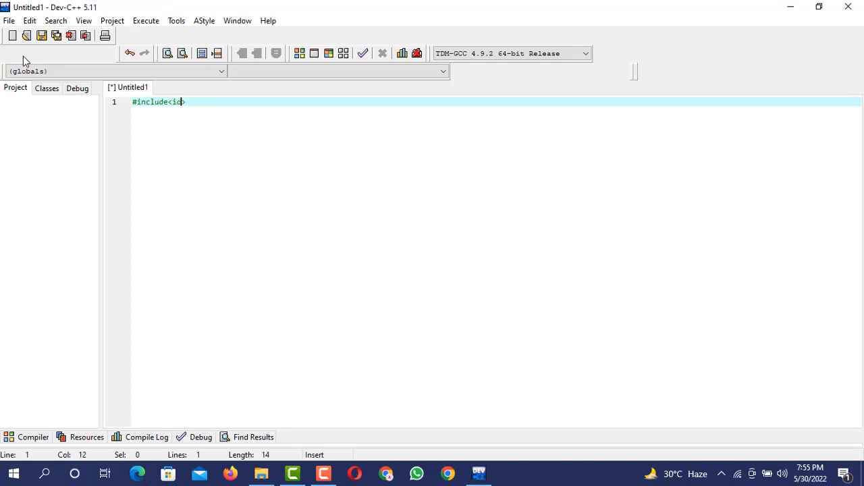
{"action": "type", "text": "ostream"}
{"action": "type", "text": "#incl"}
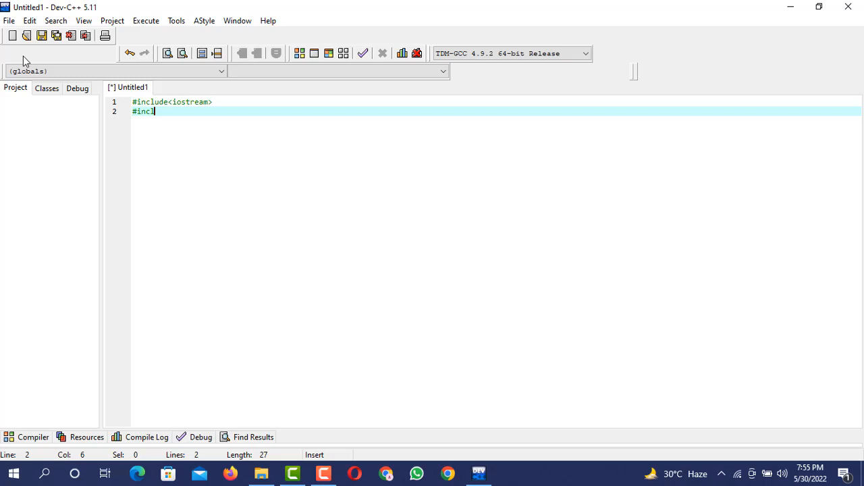
{"action": "type", "text": "ude<coni>"}
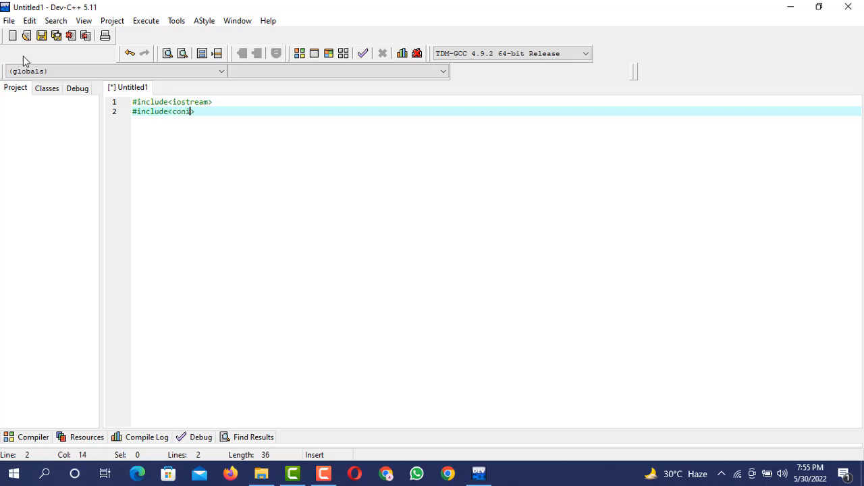
{"action": "type", "text": "o.h>"}
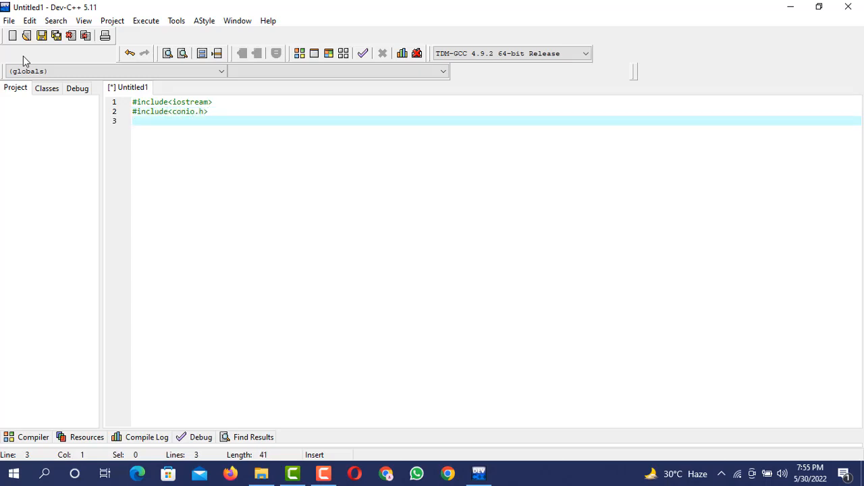
Add 'using namespace std;' and an int main() that calls getch().
{"action": "type", "text": "using names"}
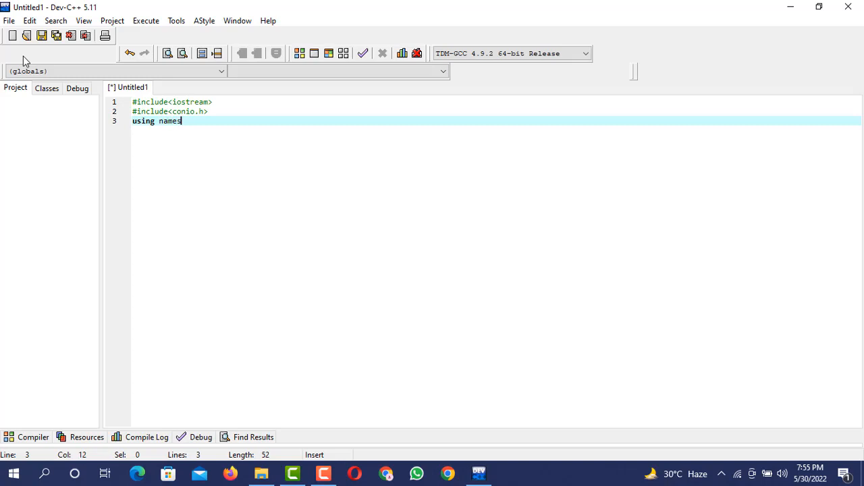
{"action": "type", "text": "pace std;"}
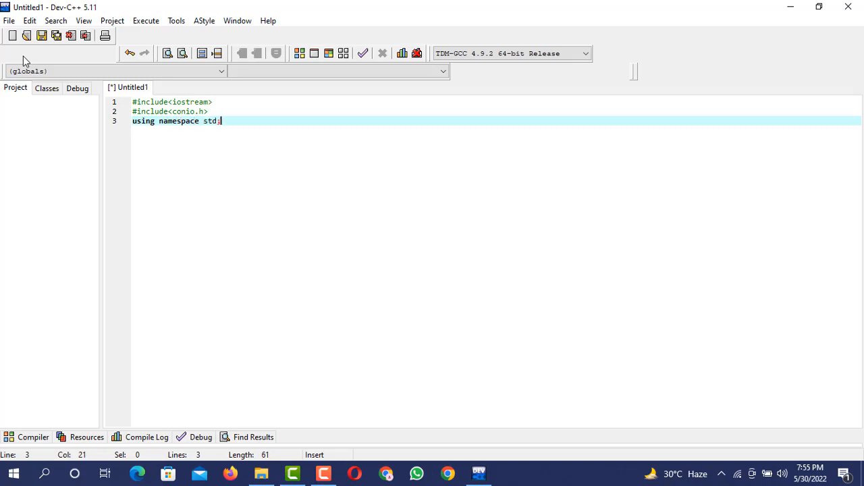
{"action": "type", "text": "int mai"}
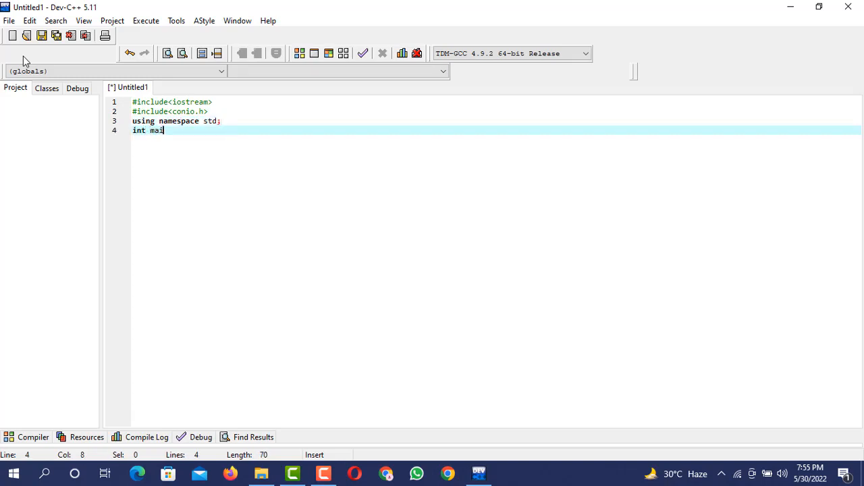
{"action": "type", "text": "n()"}
{"action": "type", "text": "getch"}
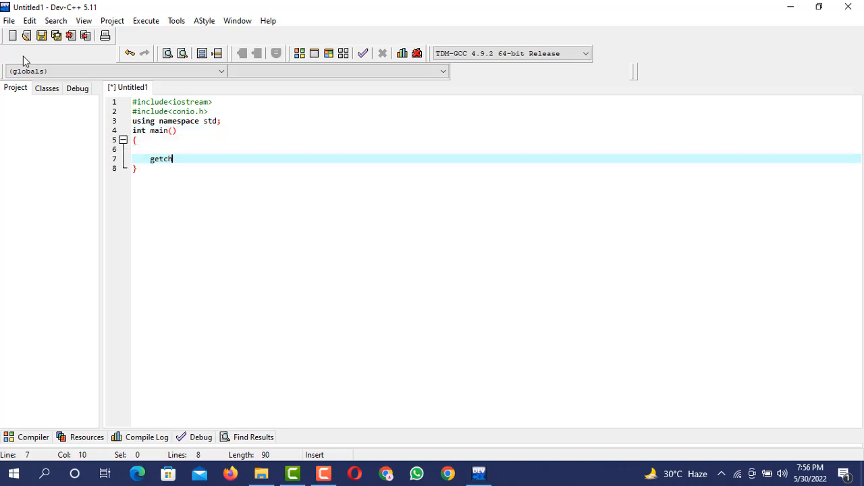
{"action": "type", "text": "();"}
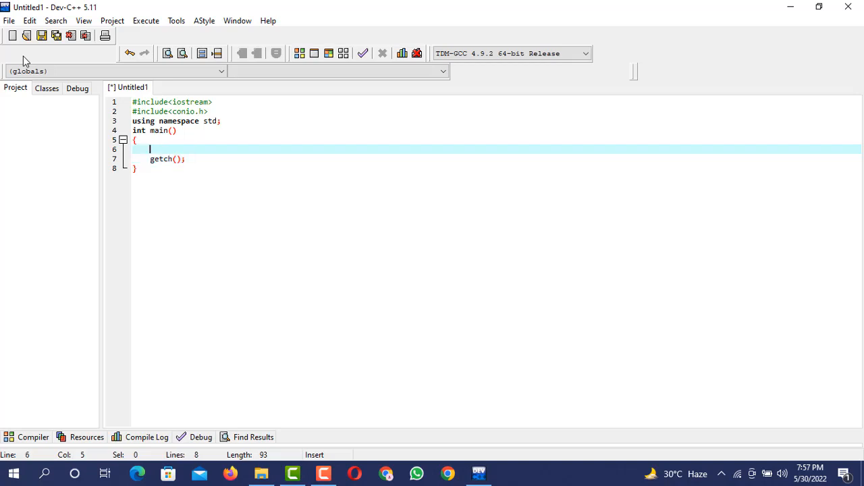
Begin an int declaration on a new line above getch() inside main.
{"action": "type", "text": "int"}
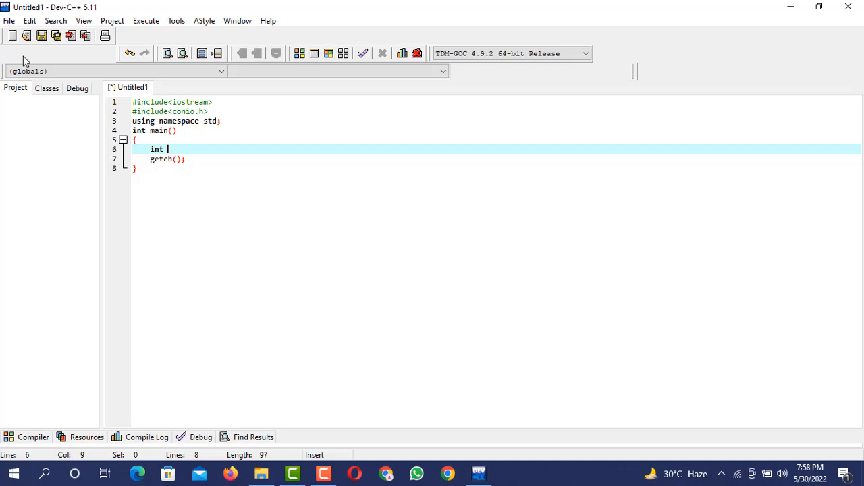
Declare int number and print the prompt "Please enter a number:" with cout.
{"action": "type", "text": "number;"}
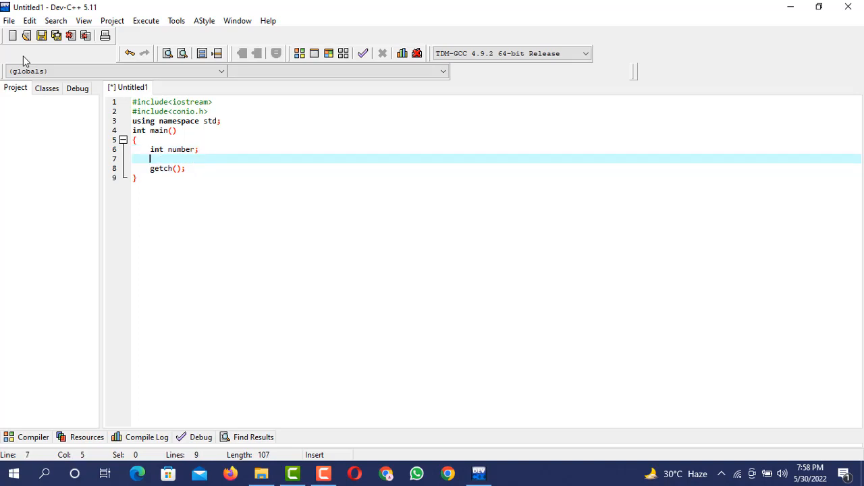
{"action": "type", "text": "cout<<\""}
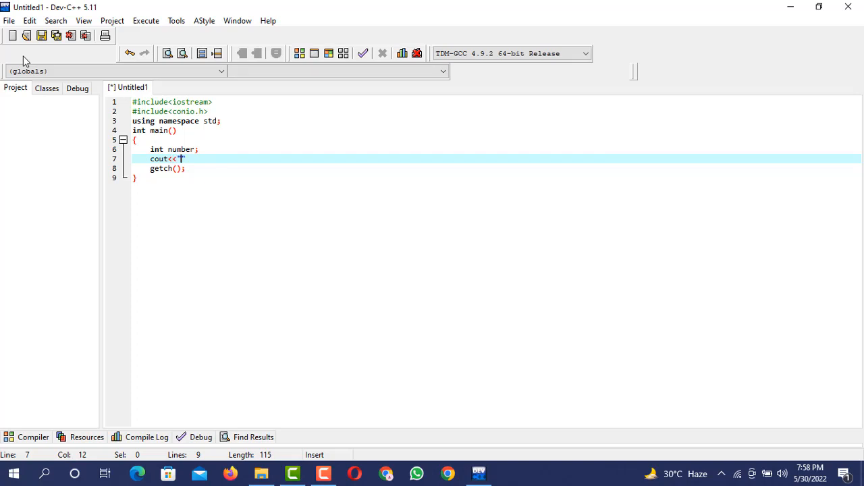
{"action": "type", "text": "Please enter a"}
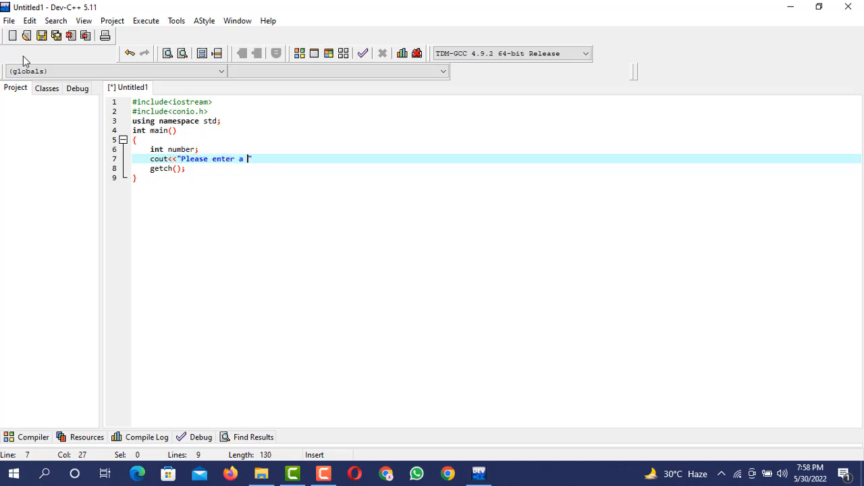
{"action": "type", "text": "number\""}
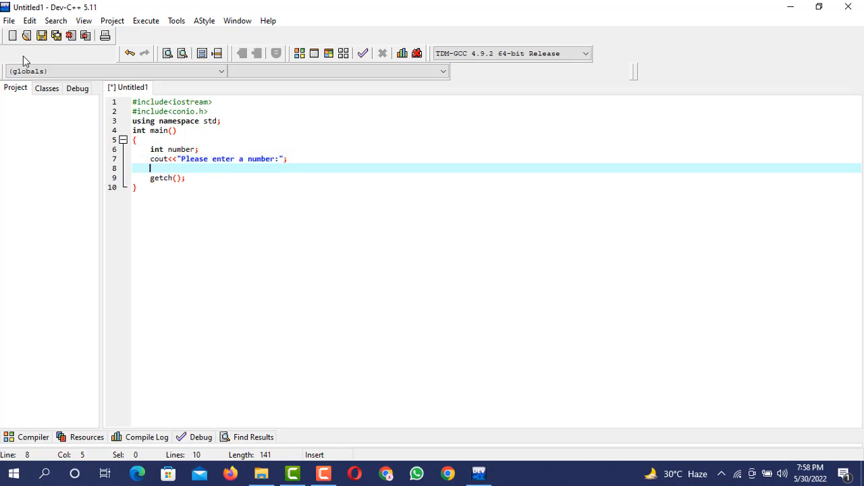
Read the user's input into number with cin.
{"action": "type", "text": "cin>"}
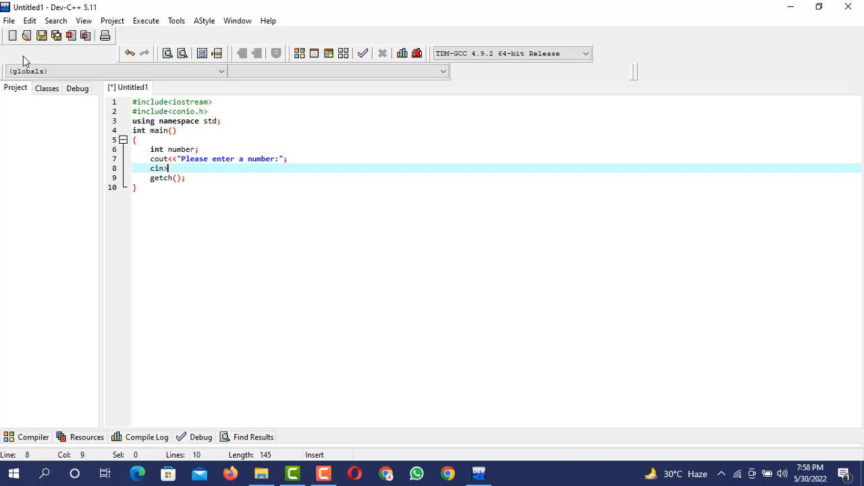
{"action": "type", "text": ">"}
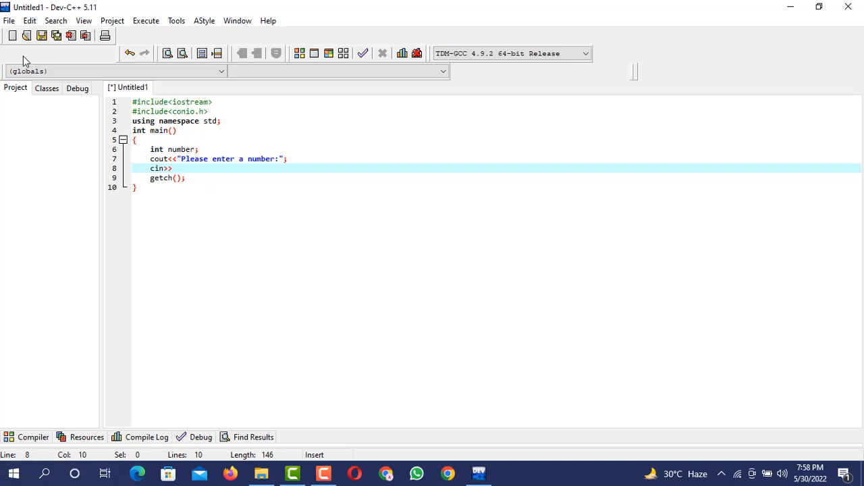
{"action": "type", "text": "number;"}
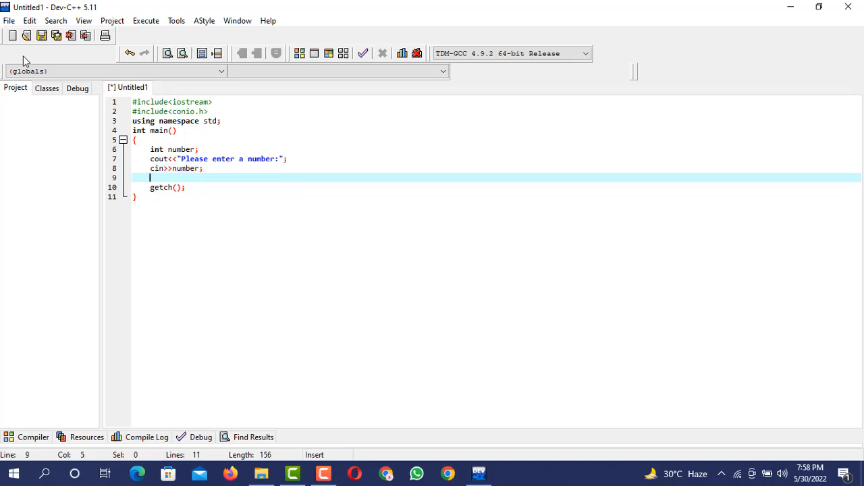
Write the condition if(number%2==0) below the cin line.
{"action": "type", "text": "if()"}
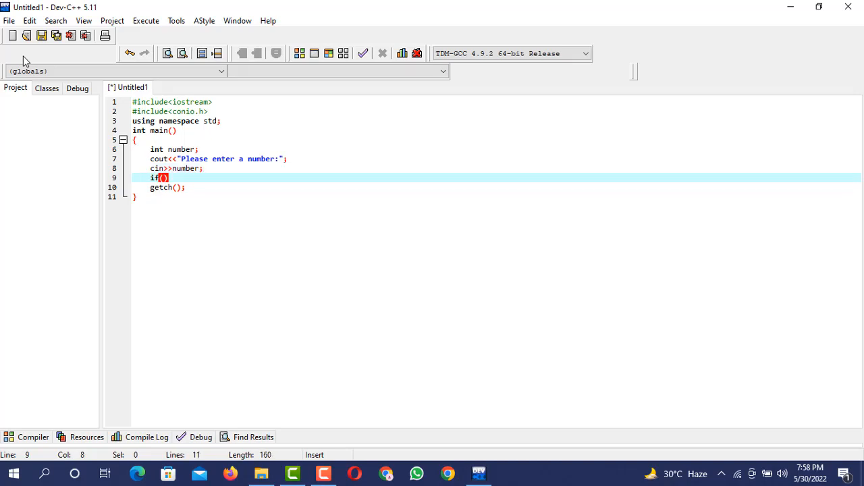
{"action": "type", "text": "number"}
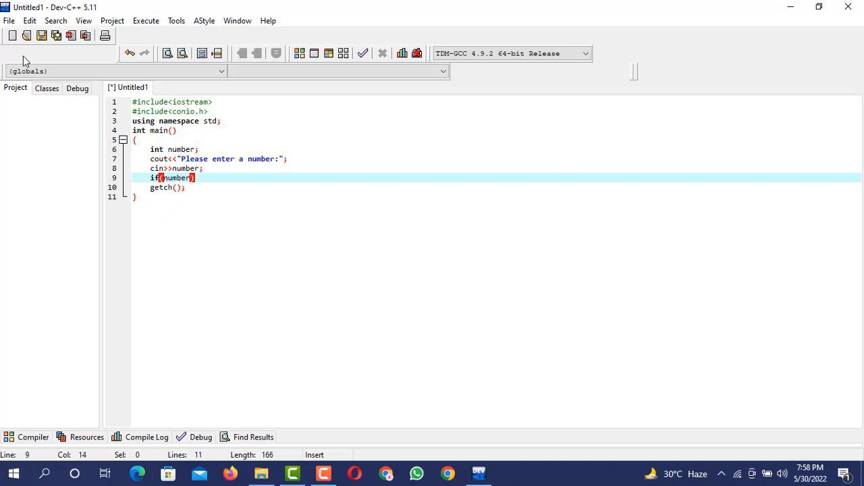
{"action": "type", "text": "%"}
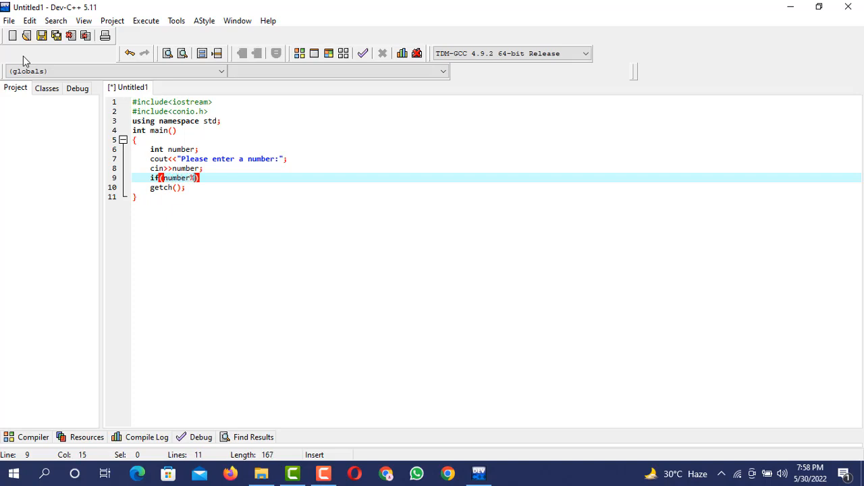
{"action": "type", "text": "2"}
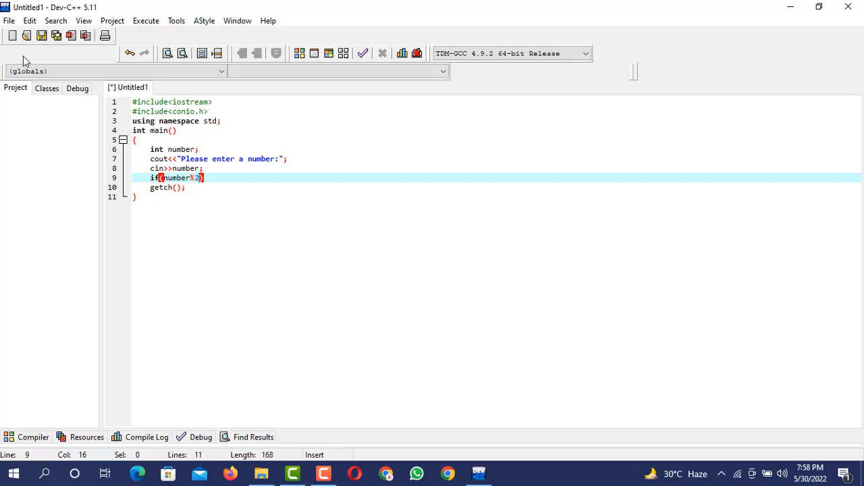
{"action": "type", "text": "==0"}
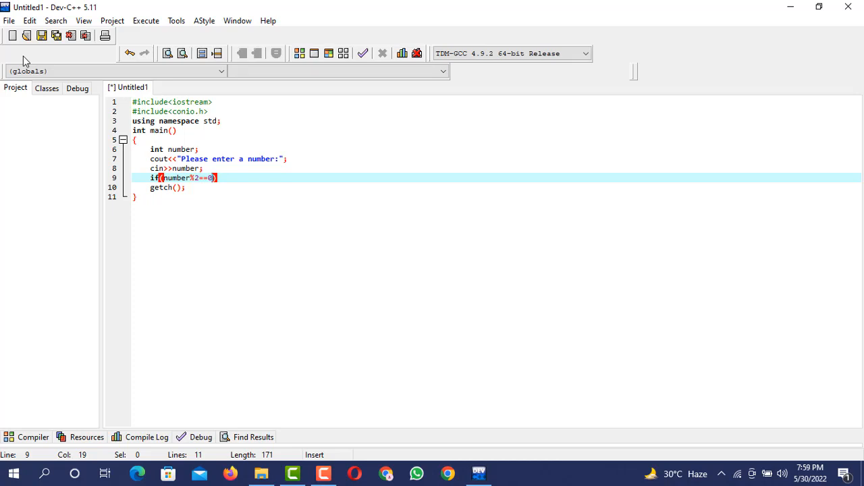
{"action": "left_click", "coordinate": [187, 187]}
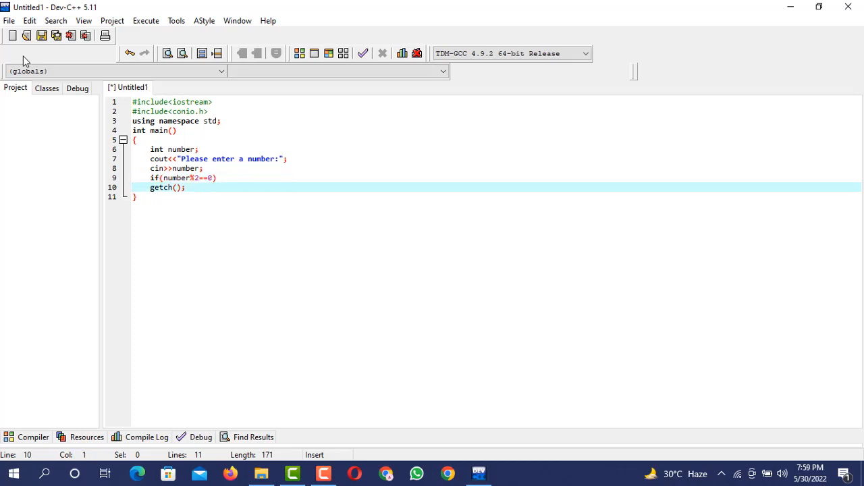
Make the if branch print "This is an even number!".
{"action": "key", "text": "Enter"}
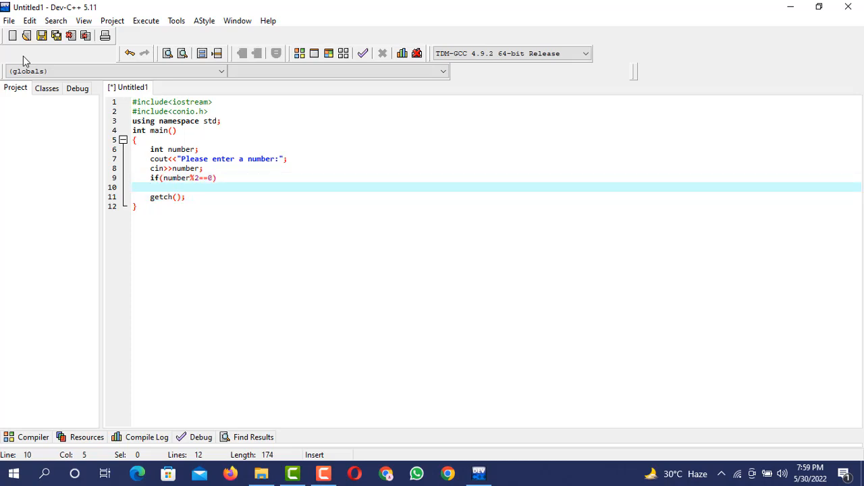
{"action": "type", "text": "{"}
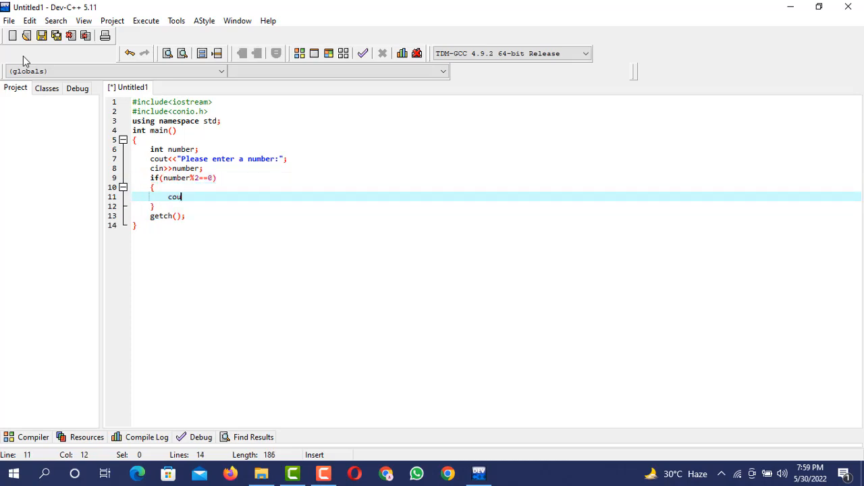
{"action": "type", "text": "t<<\"\""}
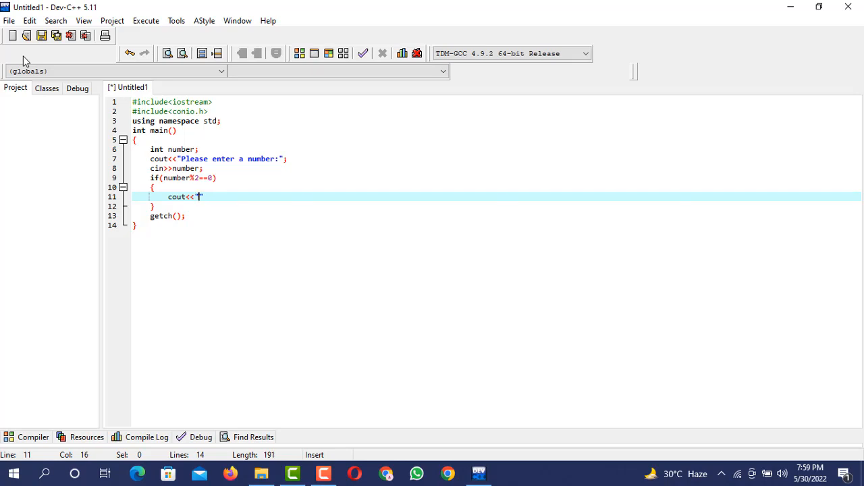
{"action": "type", "text": "This is an"}
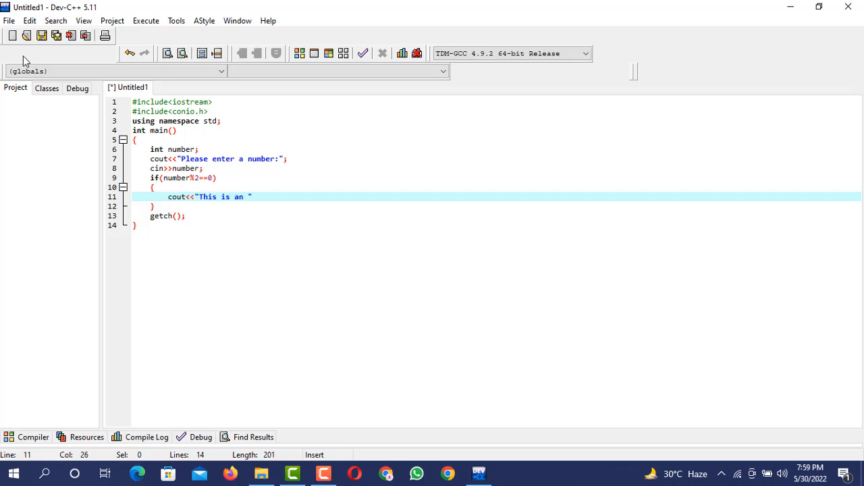
{"action": "type", "text": "even numb"}
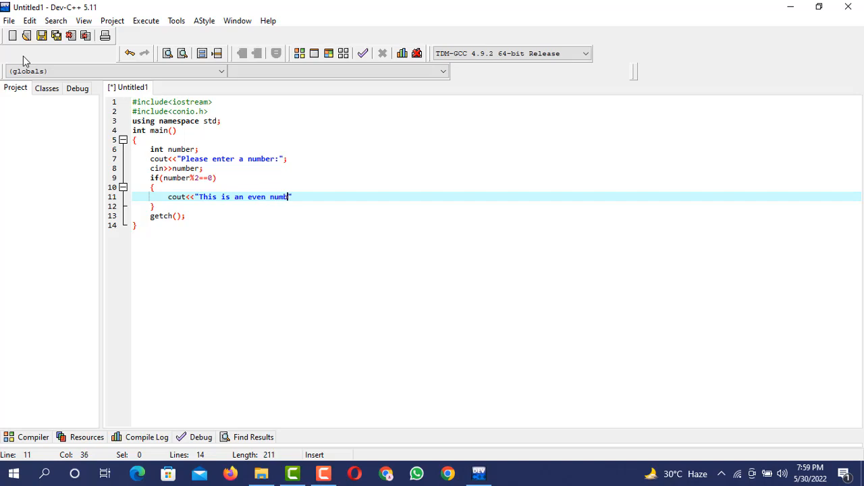
{"action": "type", "text": "er!\";"}
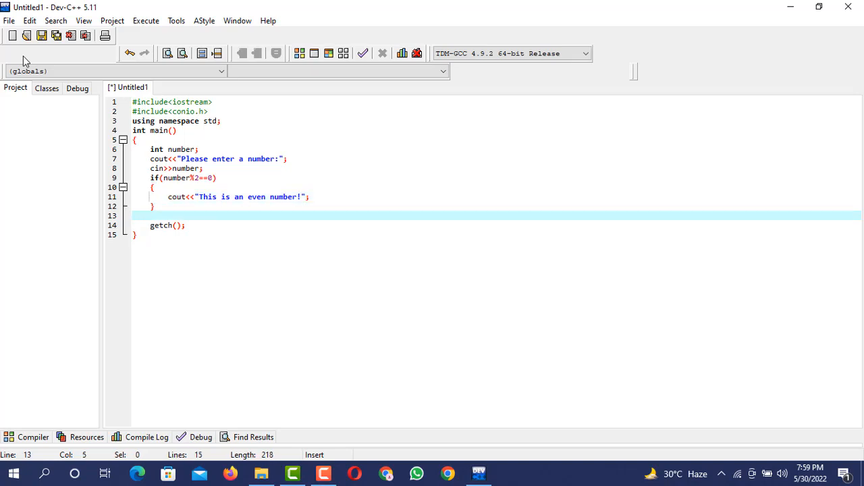
Add an else branch printing "This is an odd number!".
{"action": "type", "text": "else{"}
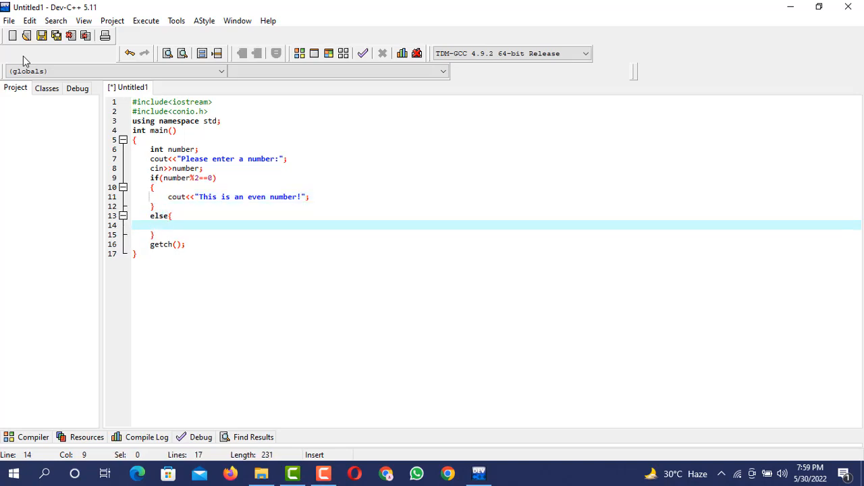
{"action": "type", "text": "cout<<\"\""}
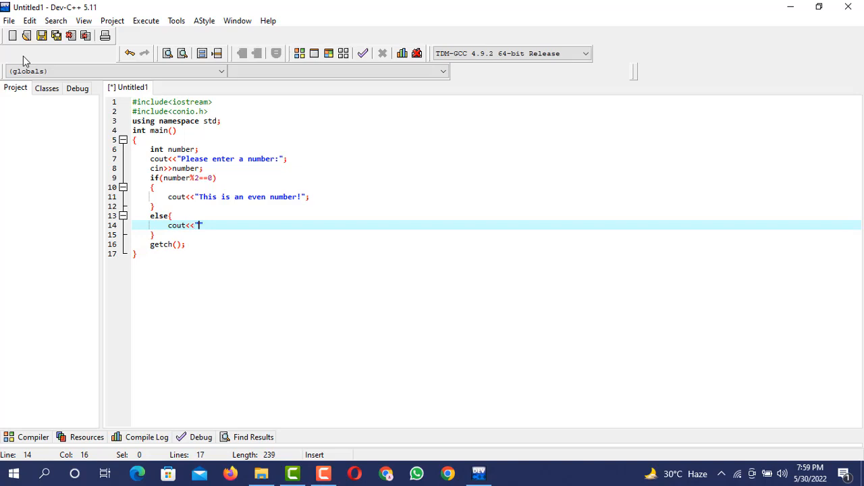
{"action": "type", "text": "This is a"}
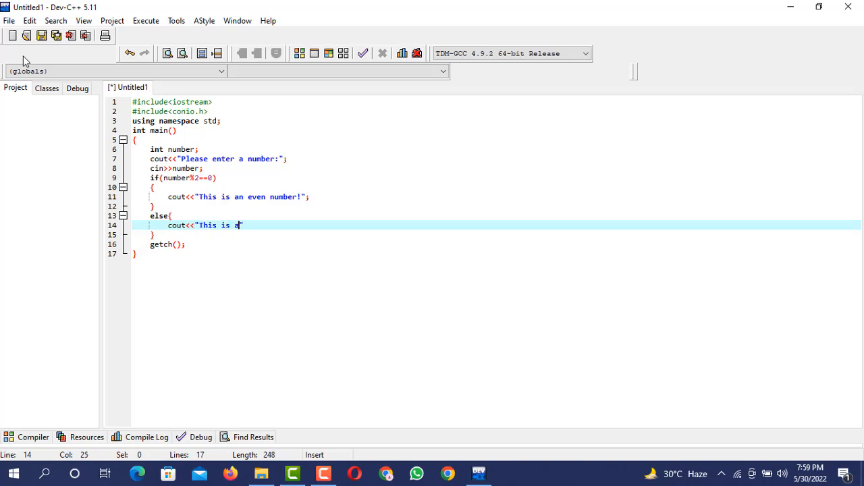
{"action": "type", "text": "n odd numb"}
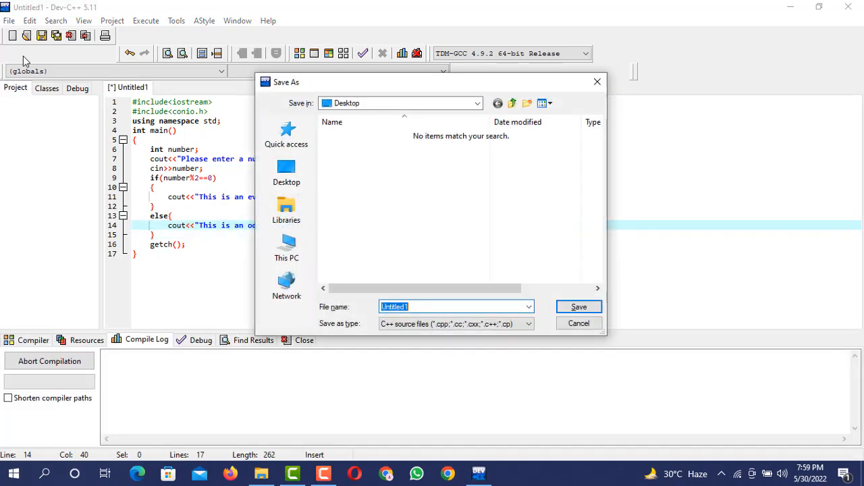
Save as Untitled1 on the Desktop, run with input 5, then close the console.
{"action": "left_click", "coordinate": [577, 307]}
{"action": "type", "text": "5"}
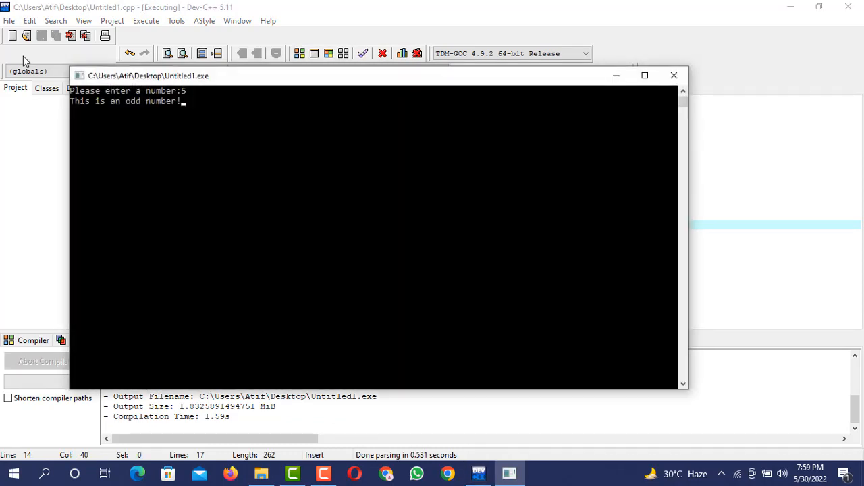
{"action": "mouse_move", "coordinate": [673, 75]}
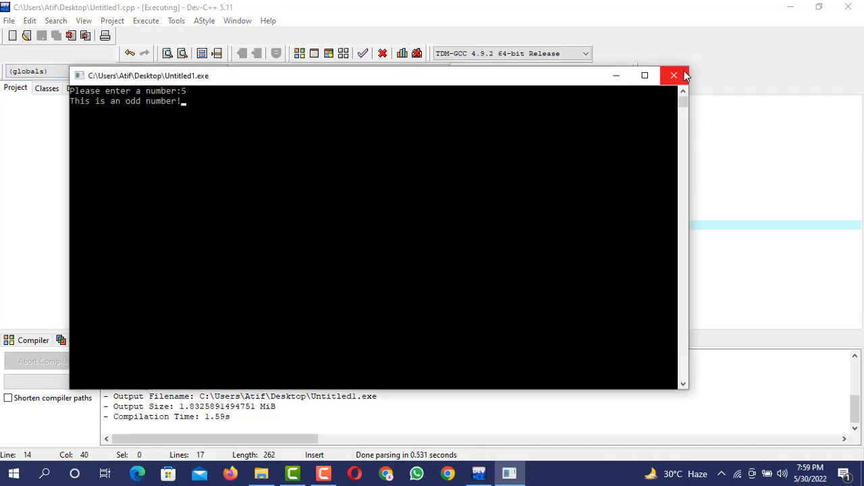
{"action": "left_click", "coordinate": [672, 76]}
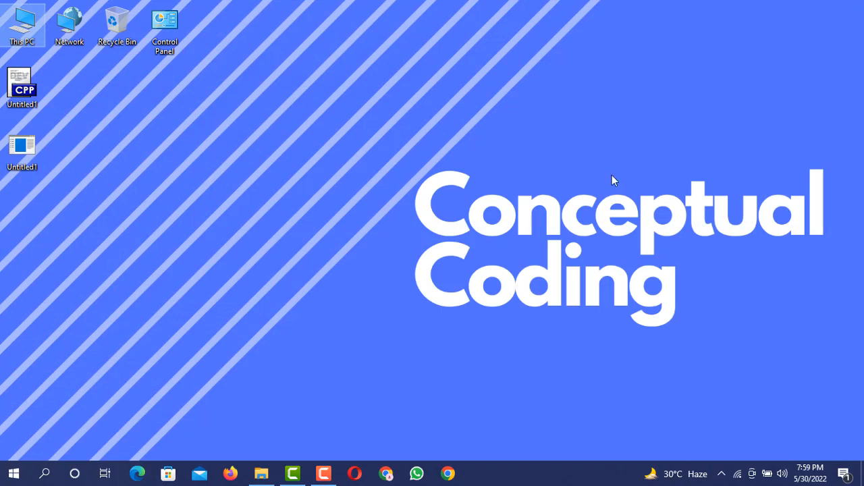
{"action": "left_click", "coordinate": [324, 472]}
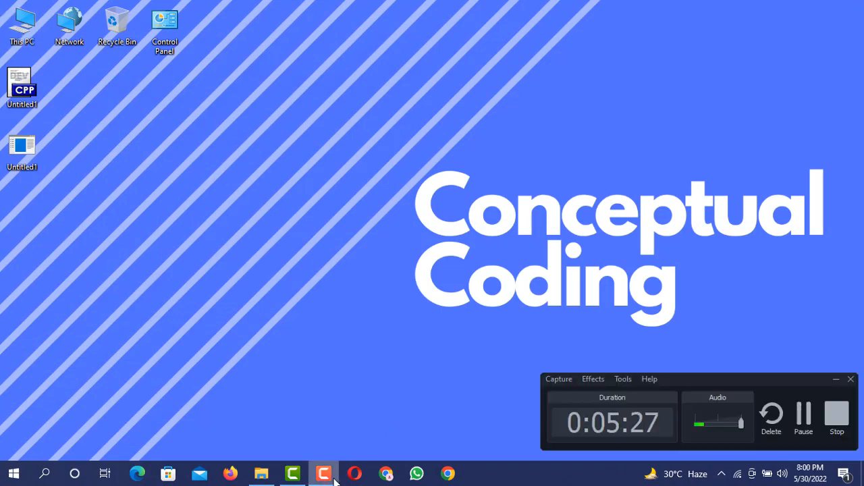
{"action": "mouse_move", "coordinate": [407, 367]}
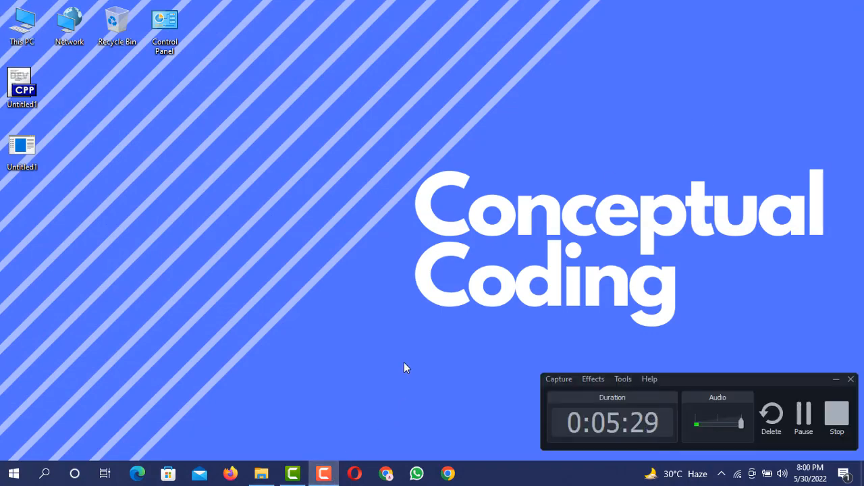
{"action": "mouse_move", "coordinate": [454, 316]}
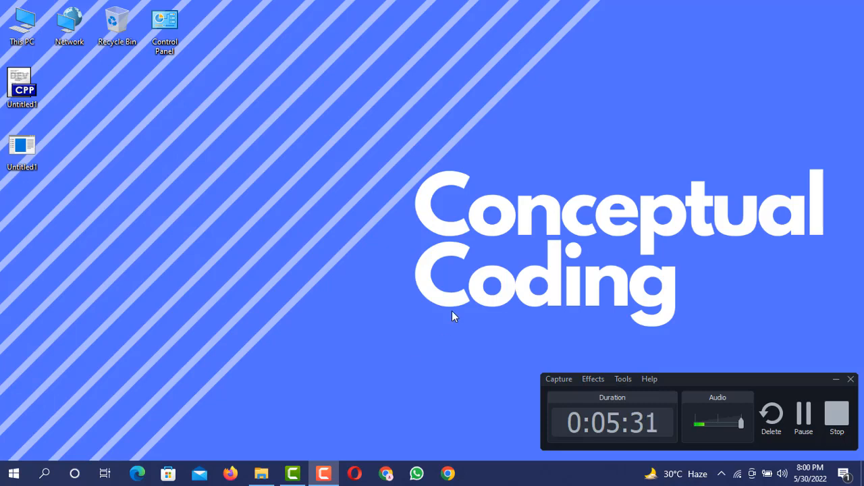
{"action": "mouse_move", "coordinate": [810, 362]}
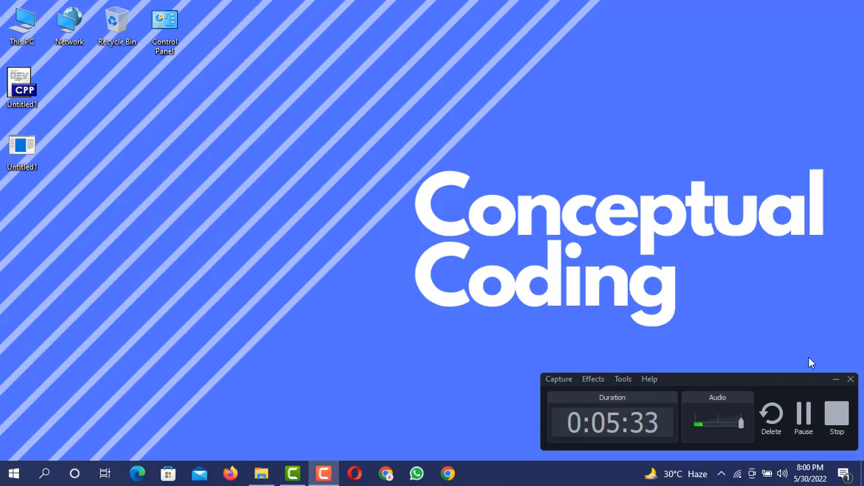